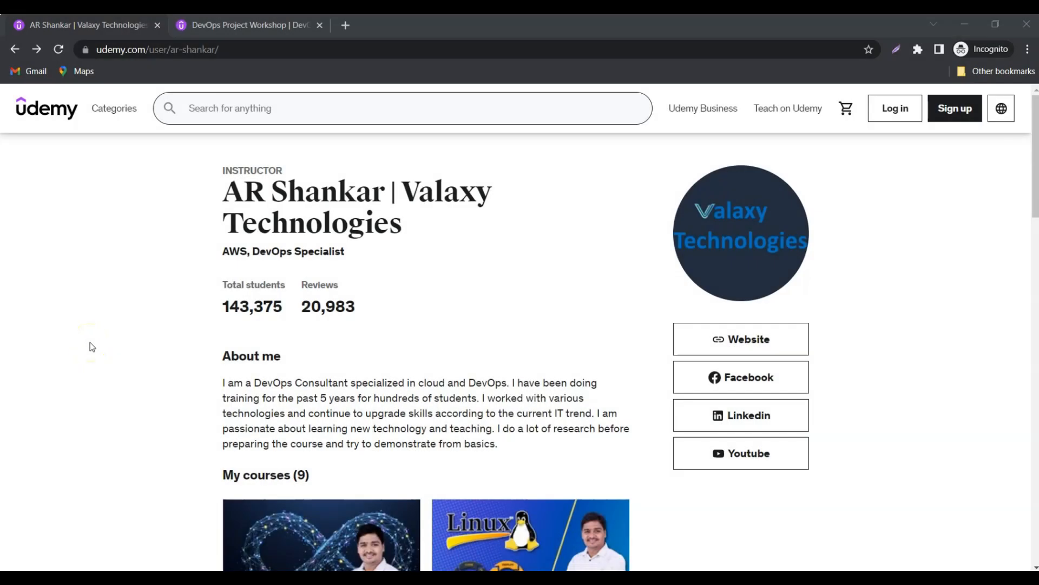
{"action": "mouse_move", "coordinate": [171, 164]}
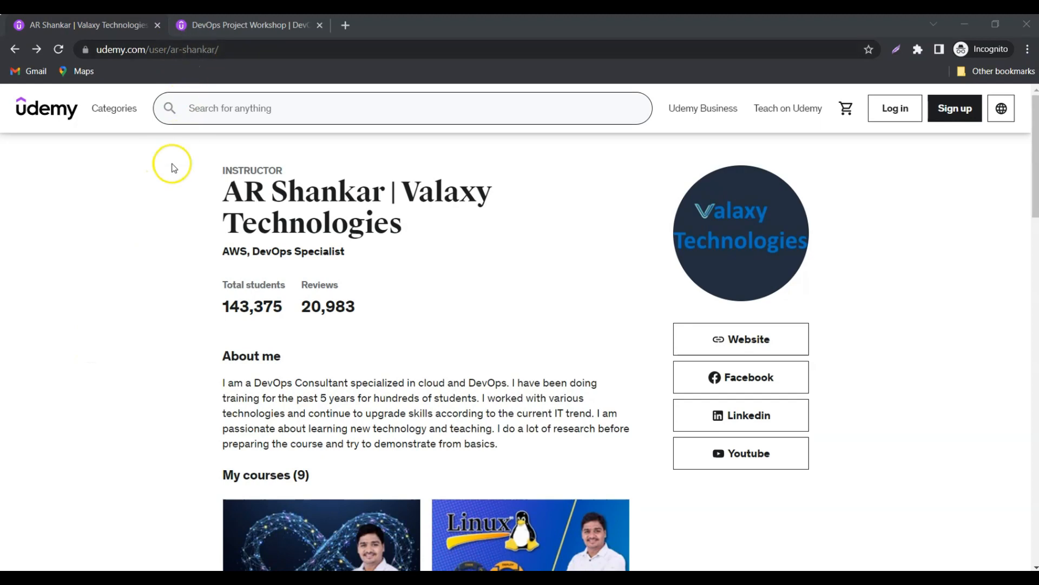
{"action": "mouse_move", "coordinate": [460, 287]}
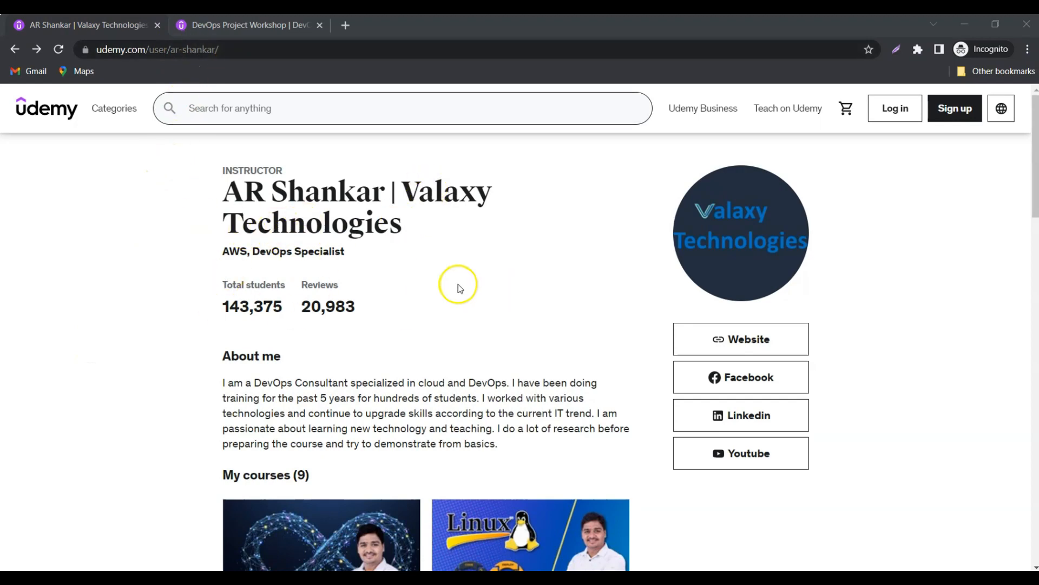
{"action": "mouse_move", "coordinate": [231, 324]}
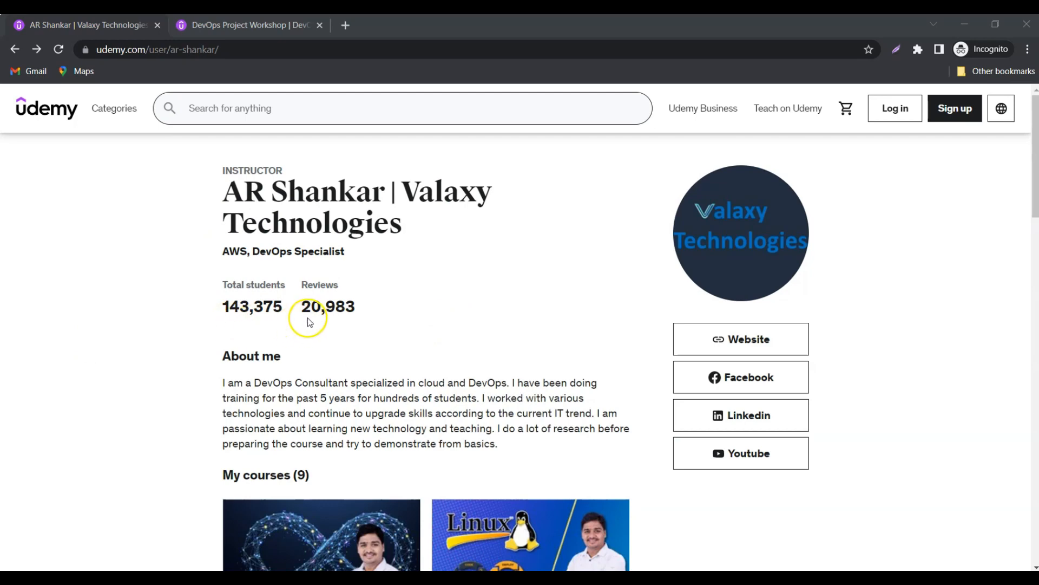
{"action": "mouse_move", "coordinate": [497, 299]}
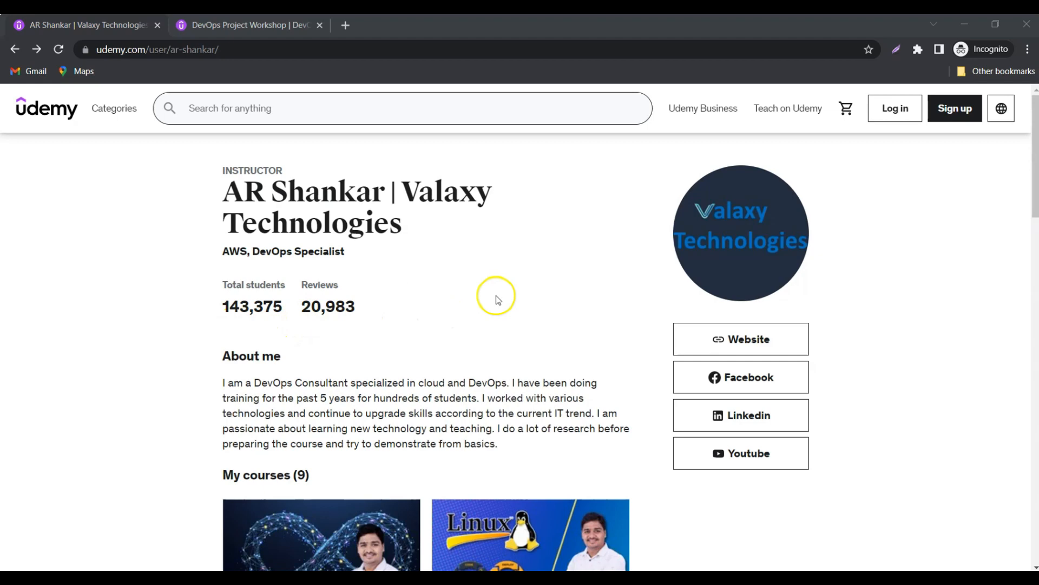
Step: Scroll the My courses grid down to the Terraform and Shopping Portal Kubernetes projects
{"action": "scroll", "scroll_direction": "down", "scroll_amount": 3}
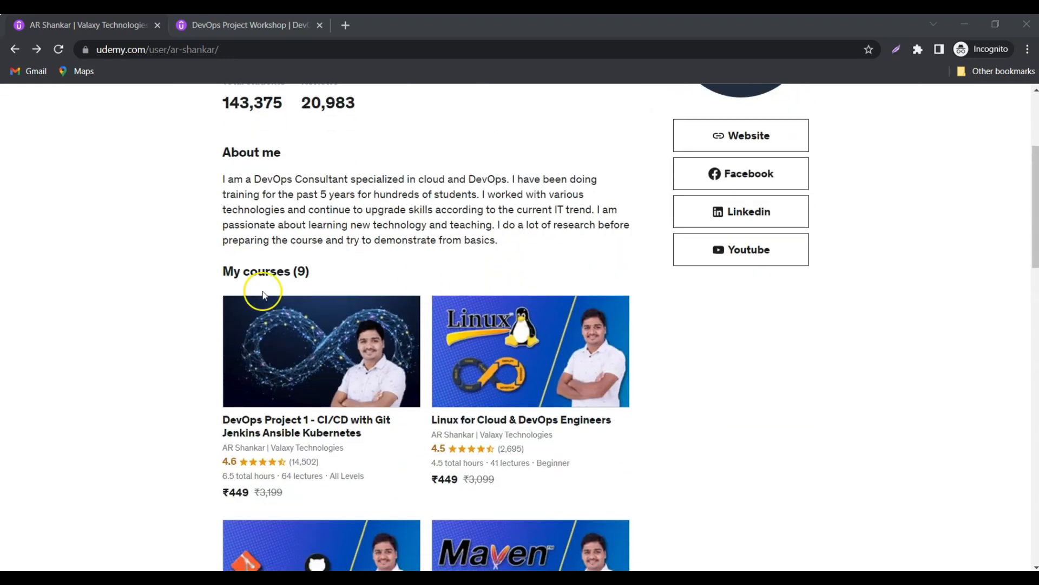
{"action": "scroll", "scroll_direction": "down", "scroll_amount": 3}
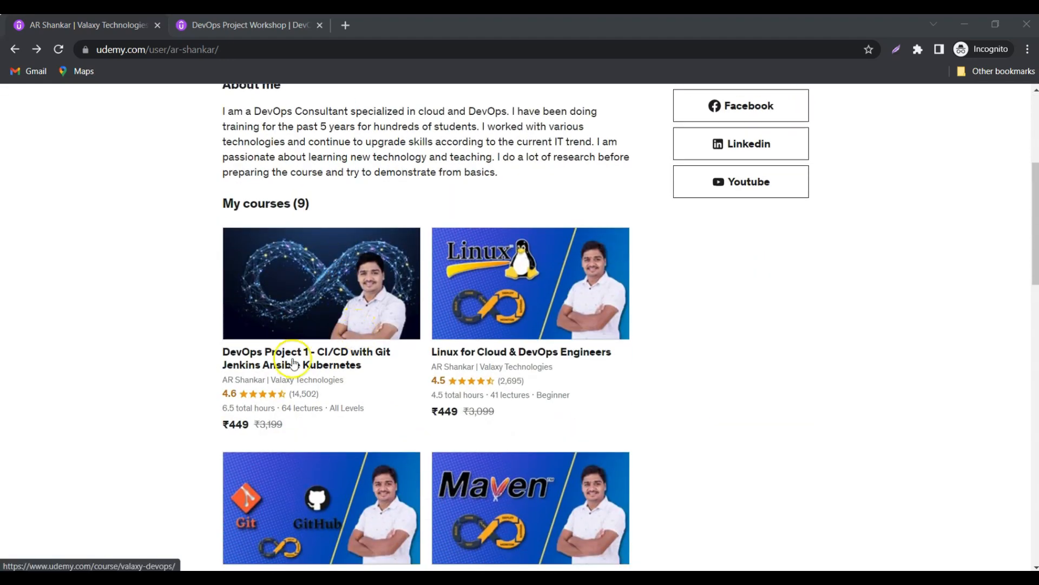
{"action": "mouse_move", "coordinate": [306, 330]}
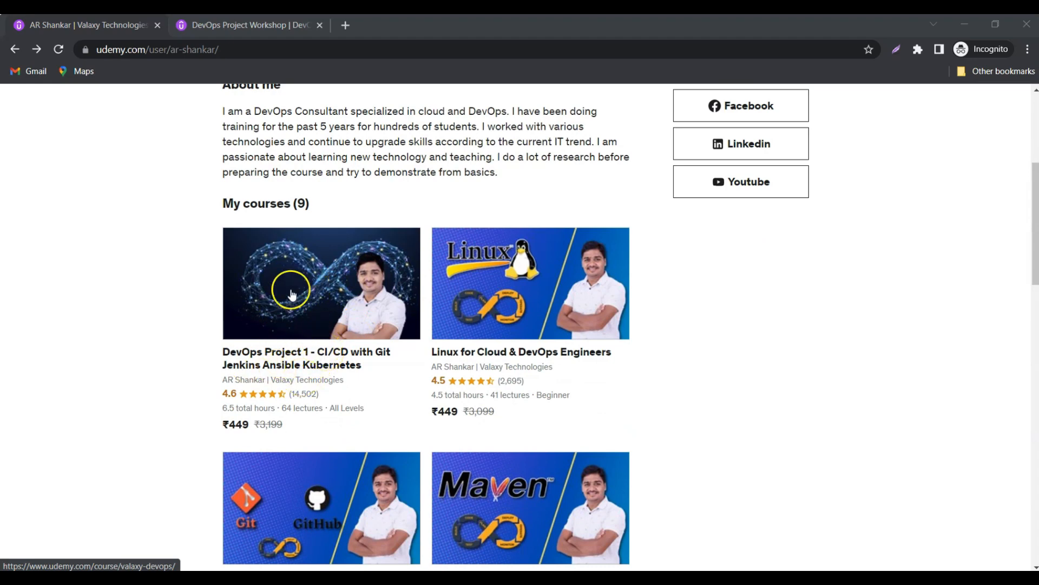
{"action": "scroll", "scroll_direction": "down", "scroll_amount": 3}
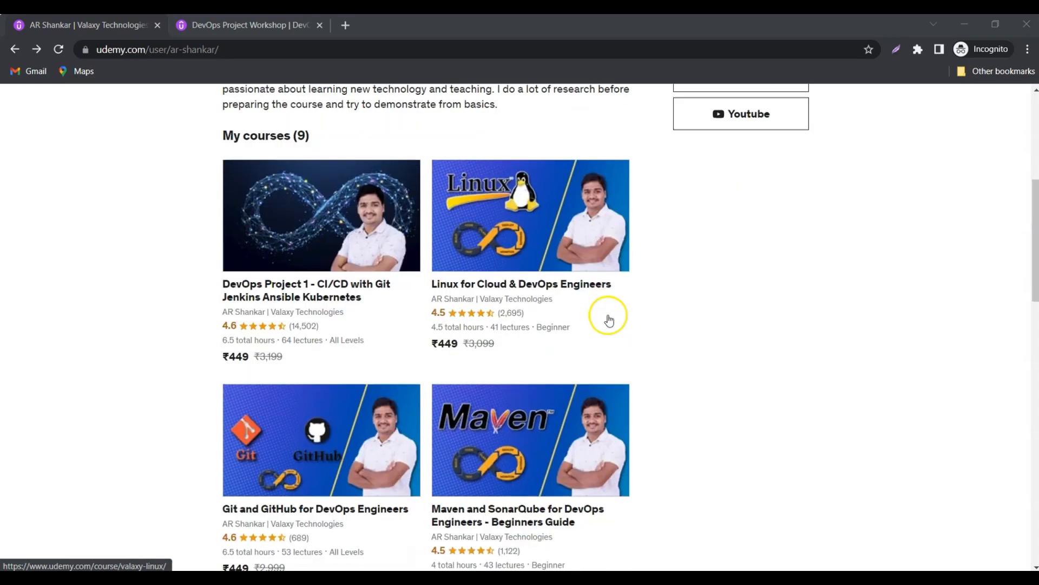
{"action": "scroll", "scroll_direction": "down", "scroll_amount": 3}
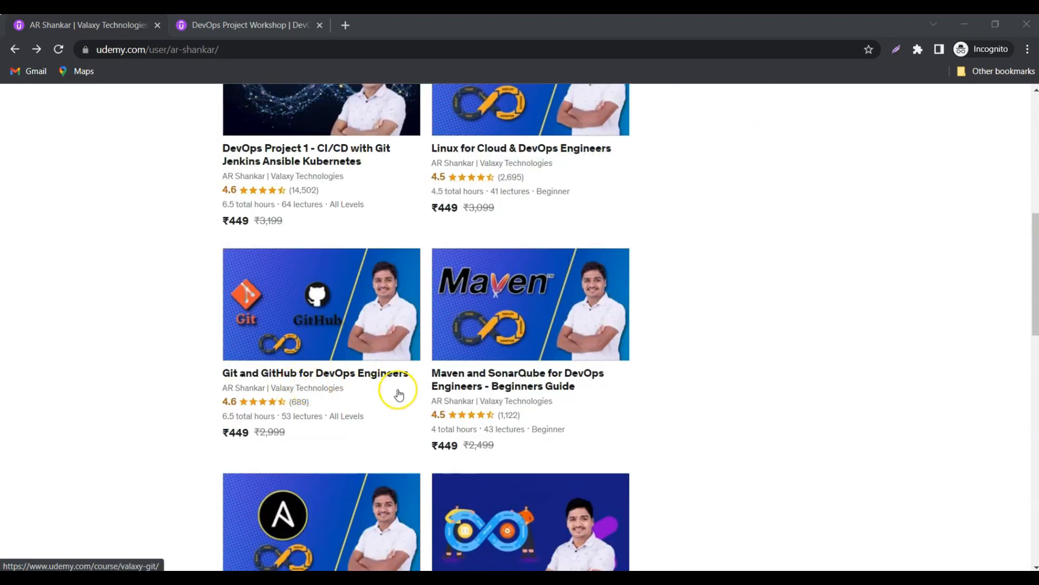
{"action": "scroll", "scroll_direction": "down", "scroll_amount": 3}
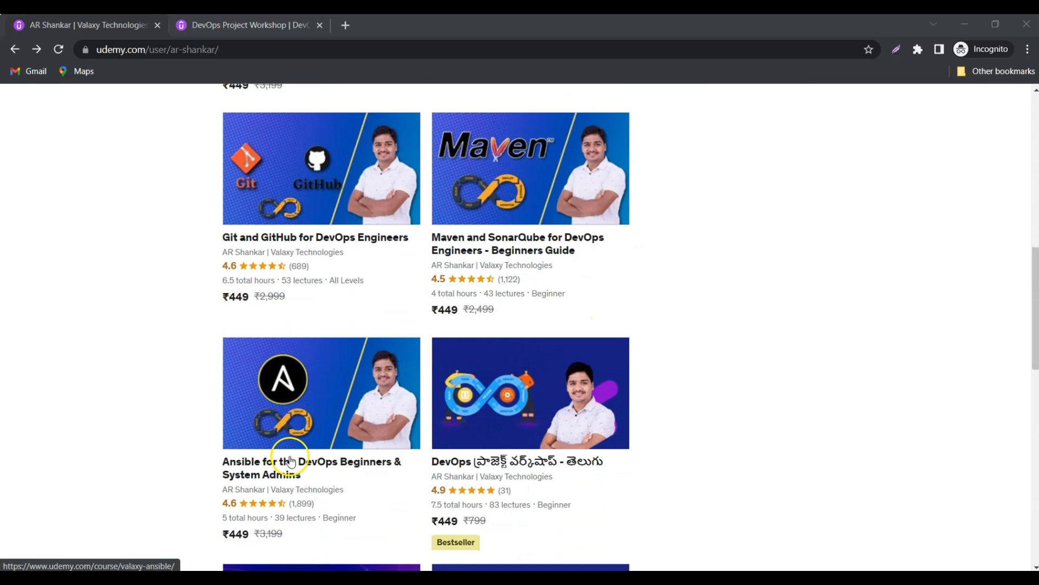
{"action": "scroll", "scroll_direction": "down", "scroll_amount": 3}
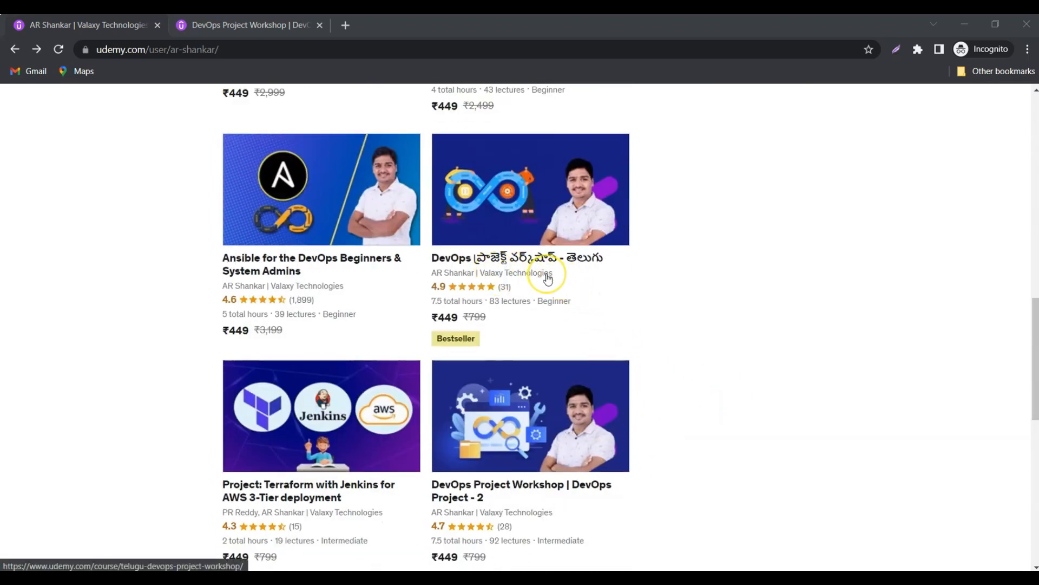
{"action": "scroll", "scroll_direction": "down", "scroll_amount": 3}
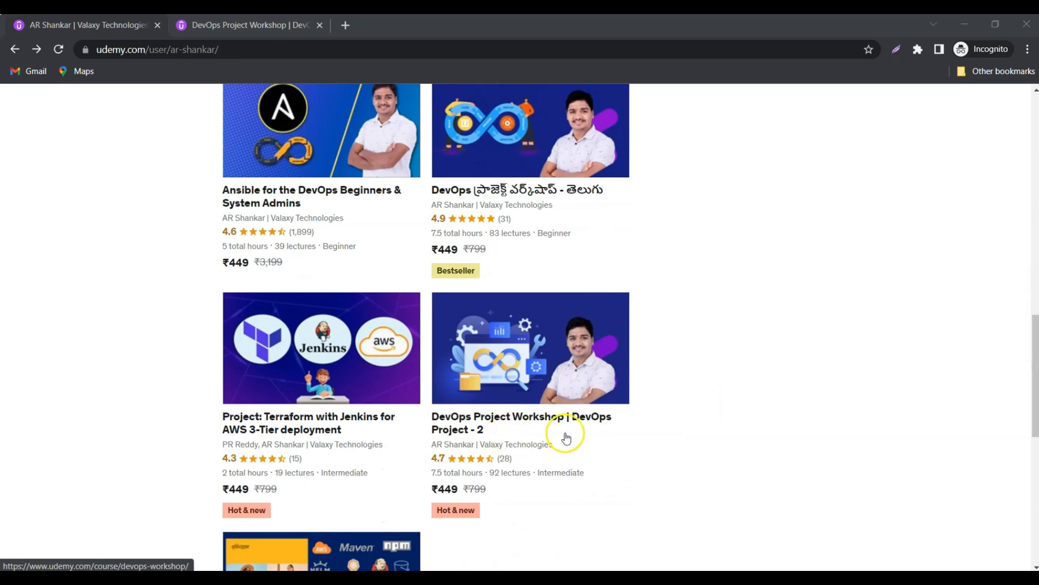
{"action": "scroll", "scroll_direction": "down", "scroll_amount": 3}
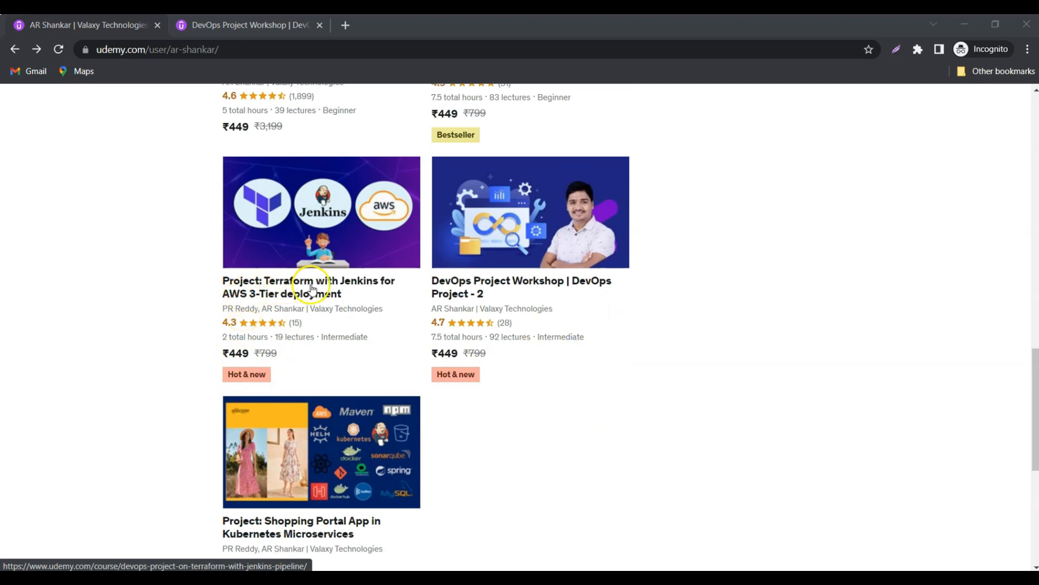
{"action": "mouse_move", "coordinate": [239, 311]}
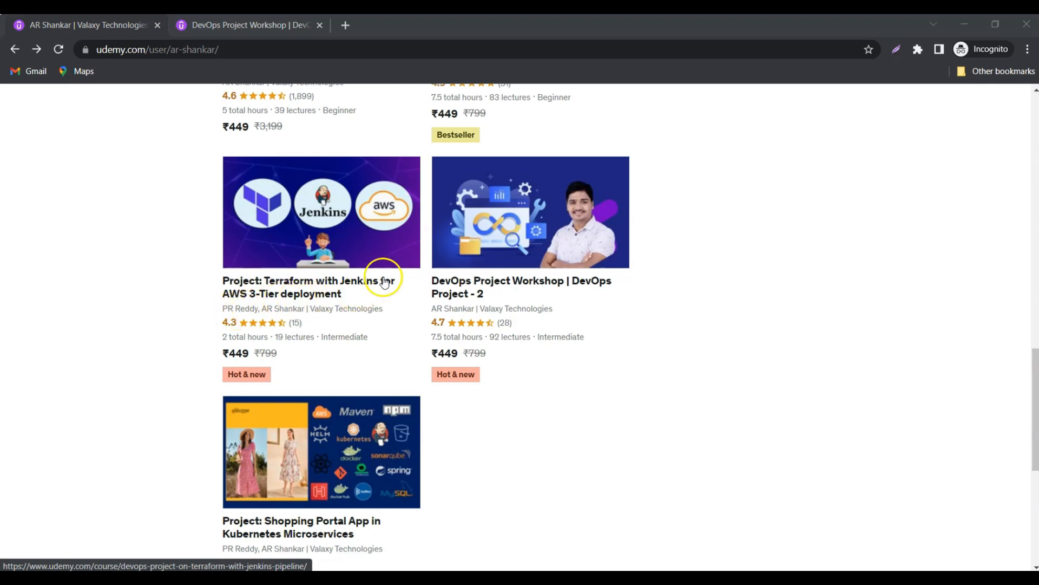
{"action": "scroll", "scroll_direction": "down", "scroll_amount": 3}
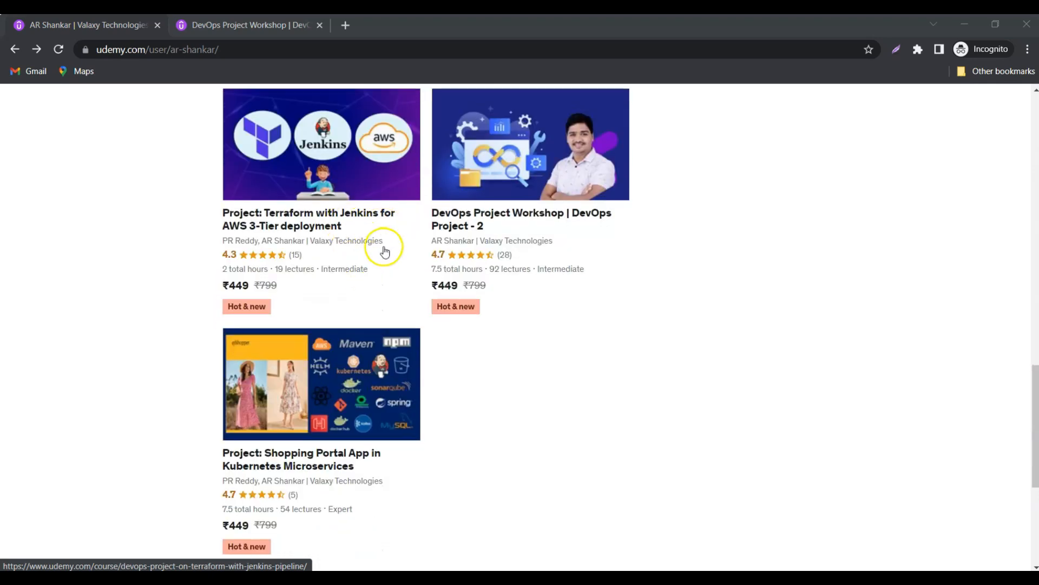
{"action": "scroll", "scroll_direction": "down", "scroll_amount": 3}
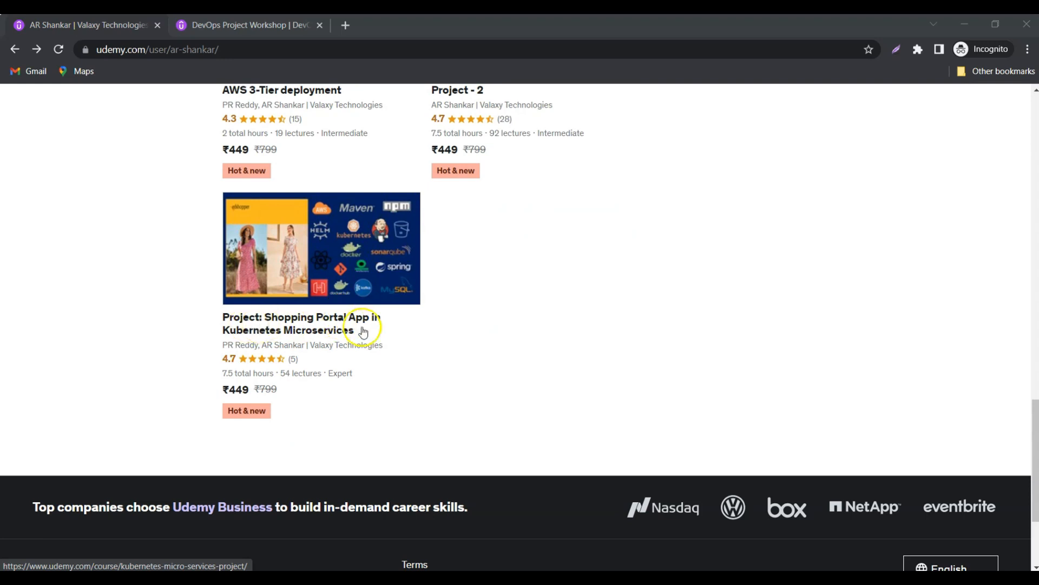
{"action": "mouse_move", "coordinate": [239, 366]}
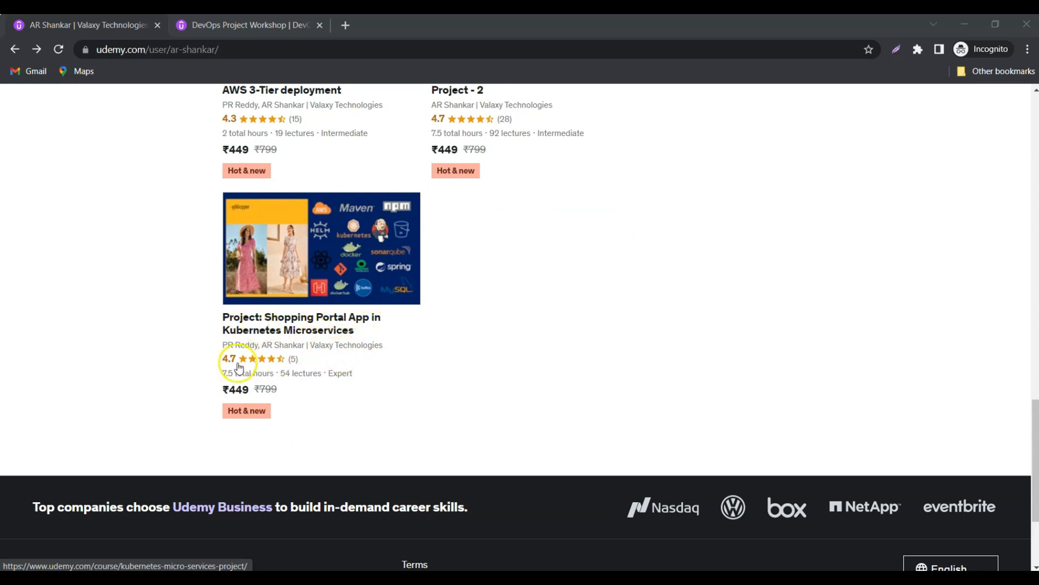
{"action": "mouse_move", "coordinate": [239, 313]}
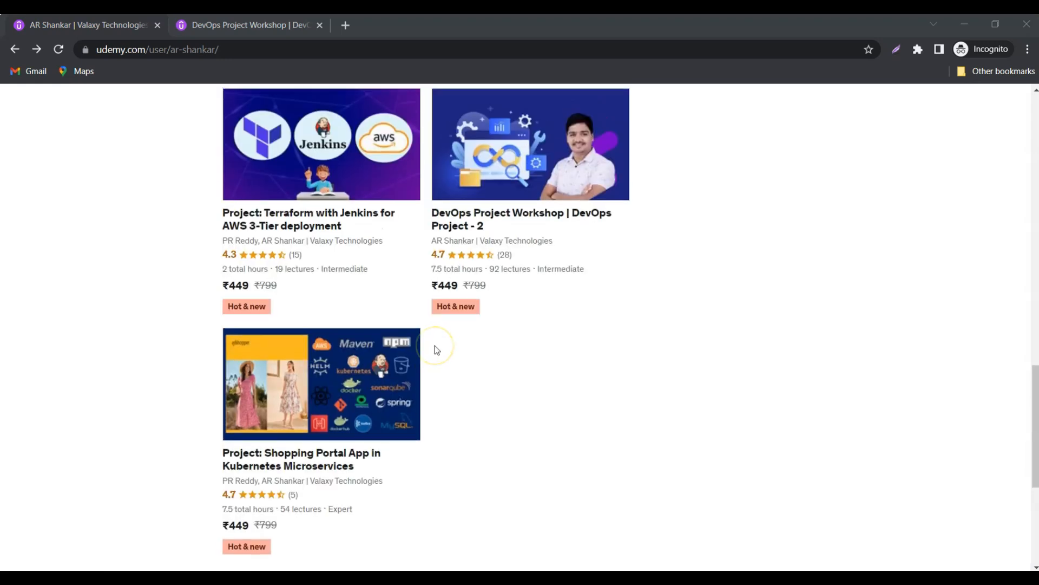
{"action": "mouse_move", "coordinate": [511, 222]}
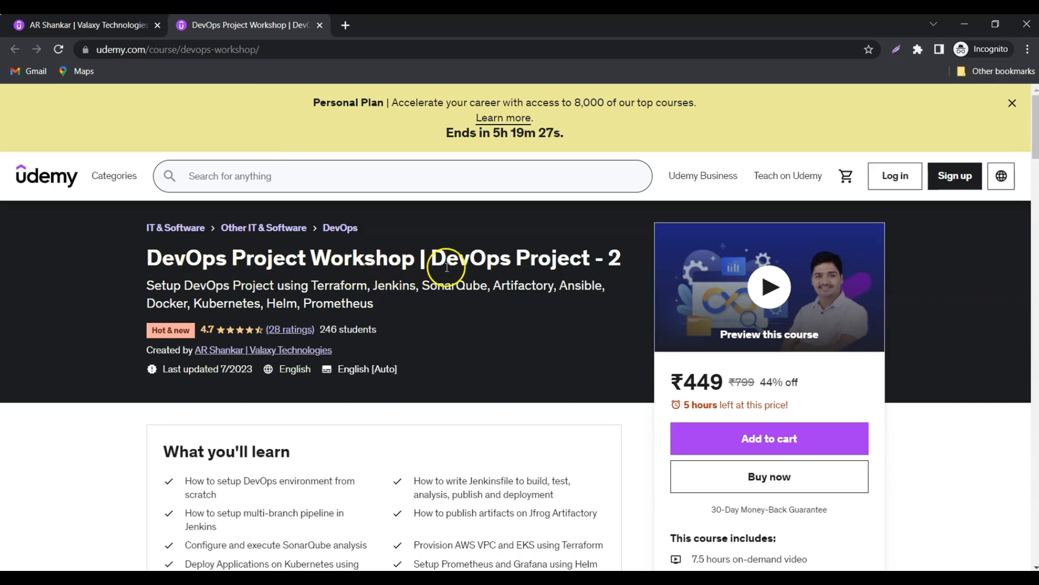
Step: Bring up the DevOps Project Workshop course tab and dismiss the Personal Plan banner
{"action": "left_click_drag", "start_coordinate": [434, 257], "coordinate": [619, 257]}
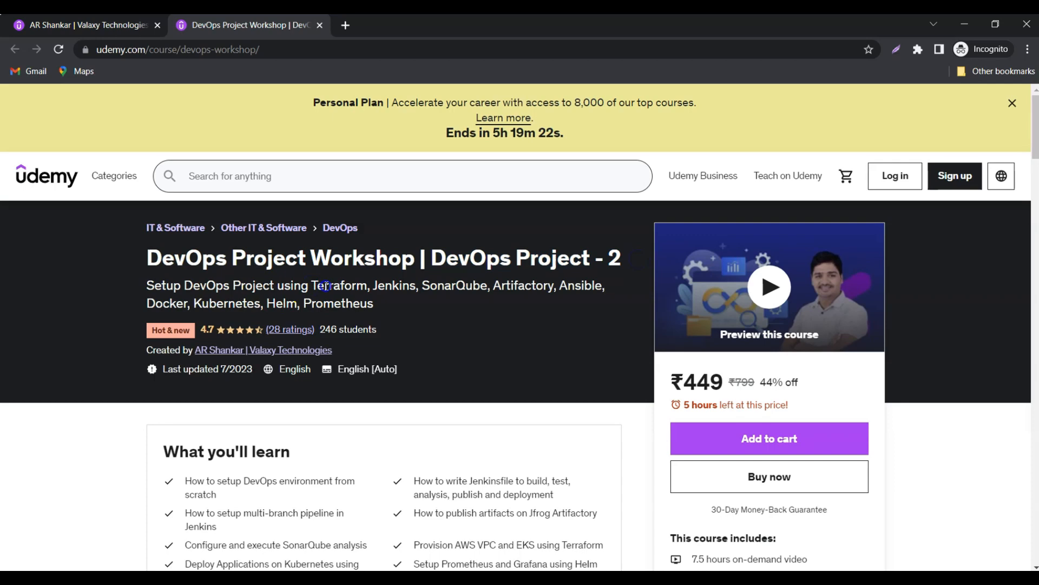
{"action": "mouse_move", "coordinate": [521, 287]}
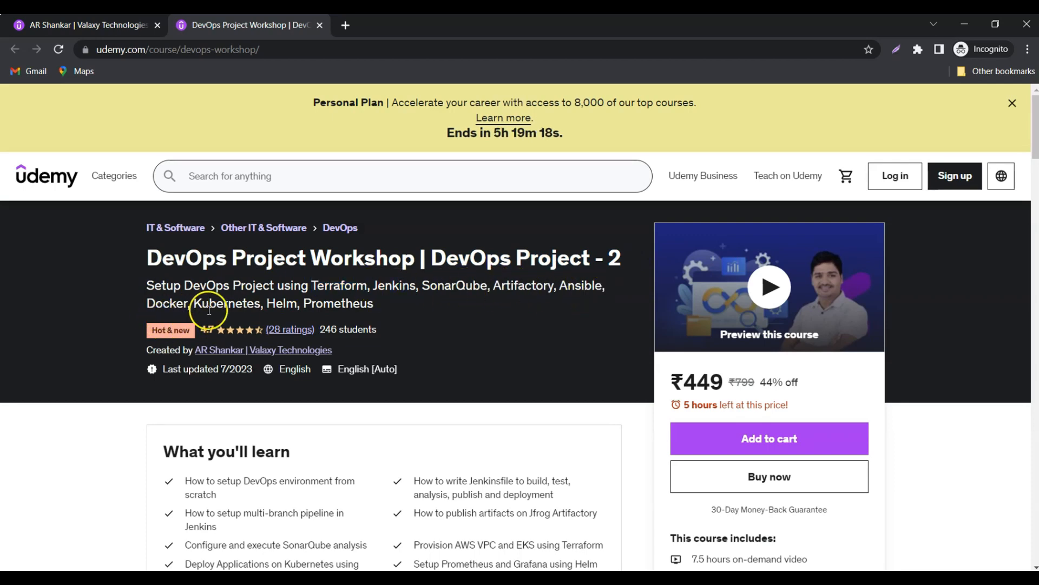
{"action": "mouse_move", "coordinate": [363, 309]}
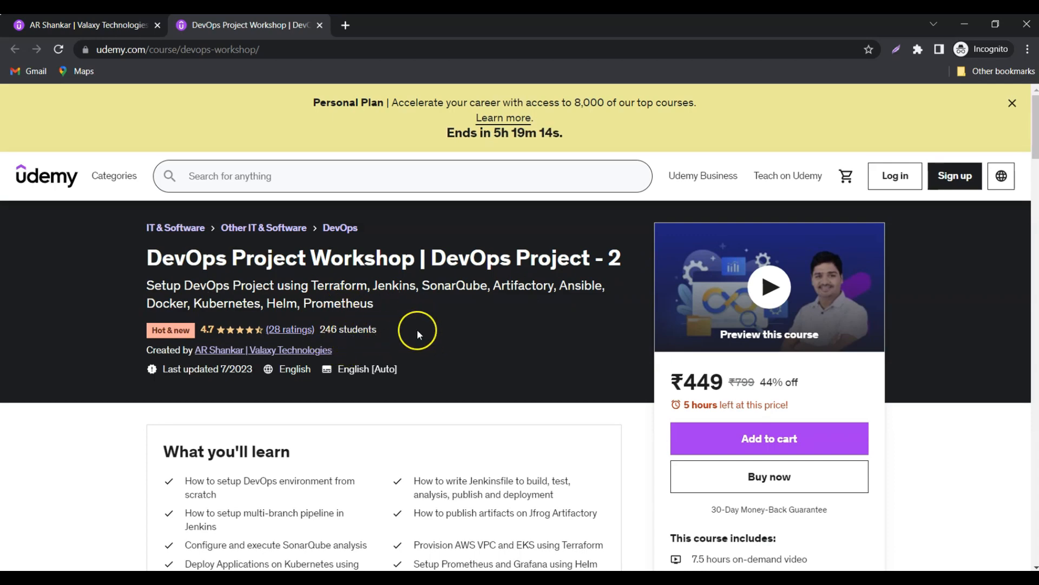
{"action": "left_click", "coordinate": [1011, 103]}
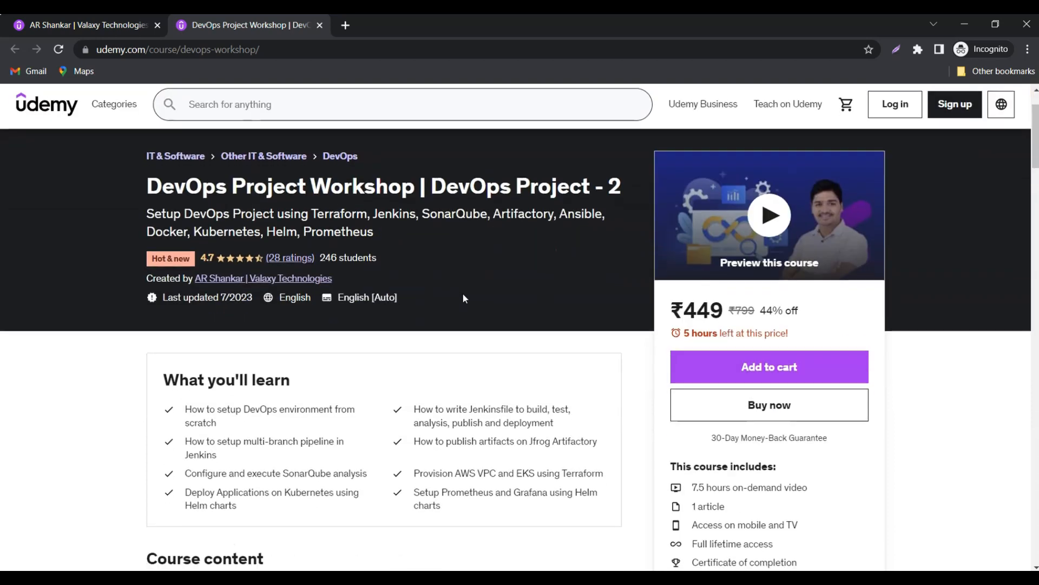
Step: Scroll past What you'll learn to the Course content summary (13 sections, 92 lectures)
{"action": "scroll", "scroll_direction": "down", "scroll_amount": 3}
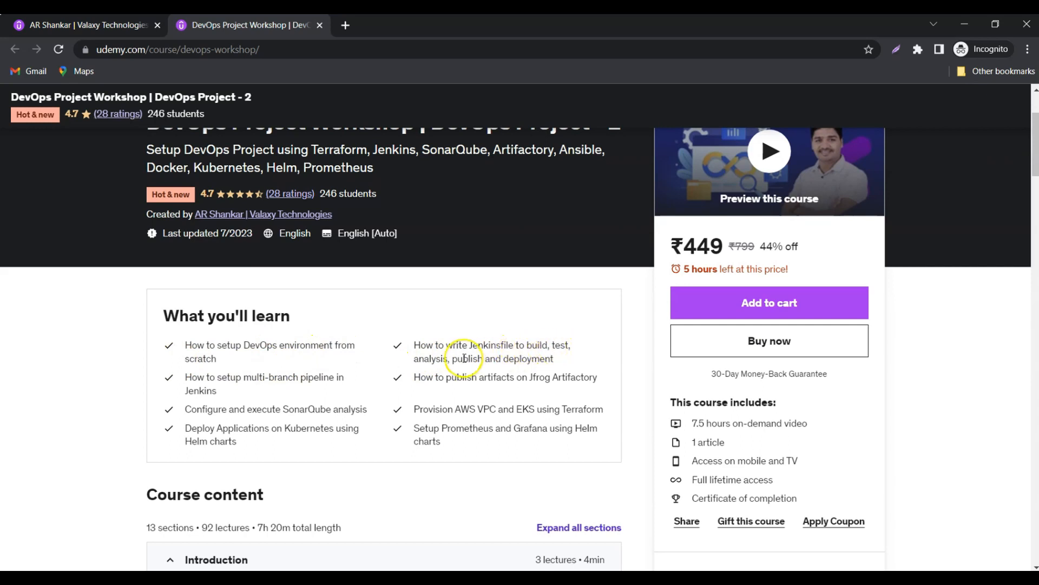
{"action": "mouse_move", "coordinate": [499, 360]}
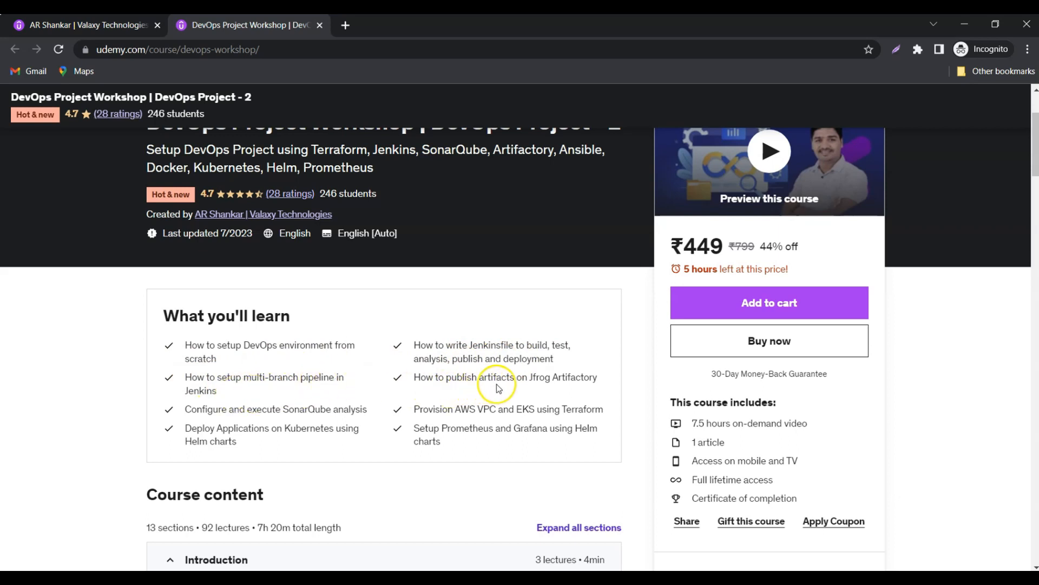
{"action": "mouse_move", "coordinate": [540, 393]}
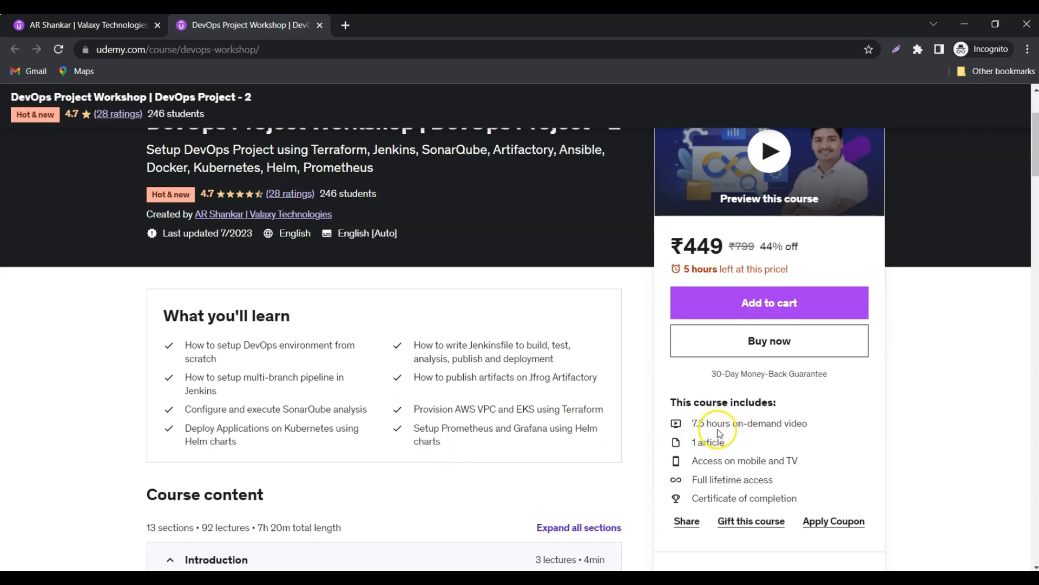
{"action": "mouse_move", "coordinate": [787, 433]}
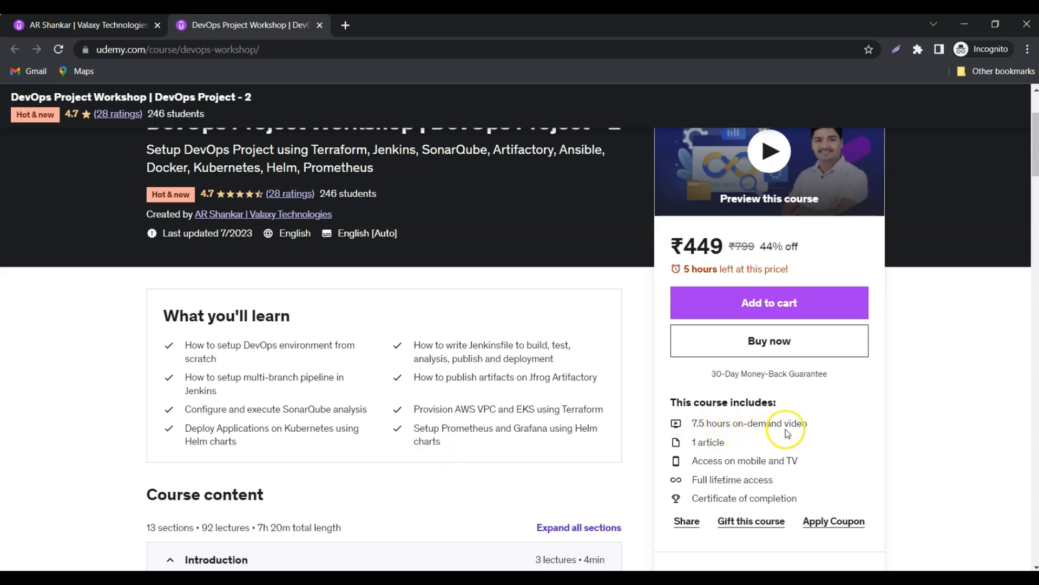
{"action": "mouse_move", "coordinate": [792, 432]}
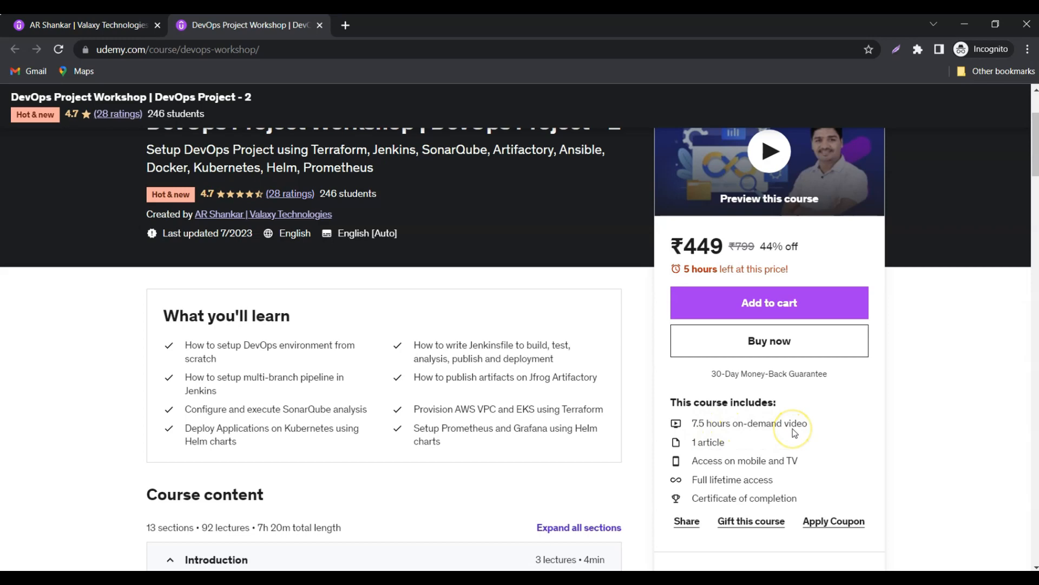
Step: Scroll to the section list showing Introduction, Pre-requisites, Terraform, Ansible and Jenkins
{"action": "scroll", "scroll_direction": "down", "scroll_amount": 3}
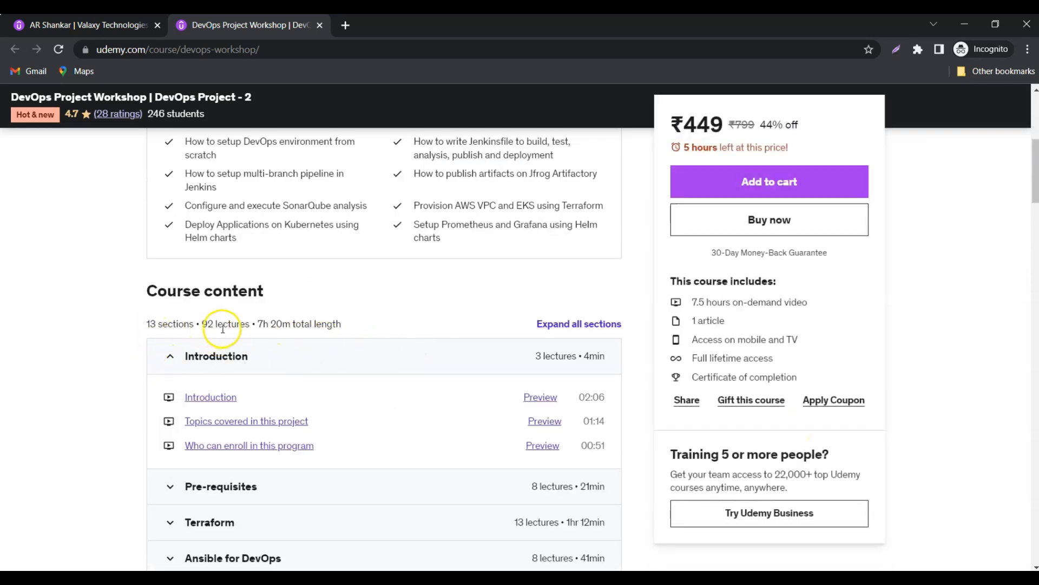
{"action": "scroll", "scroll_direction": "down", "scroll_amount": 3}
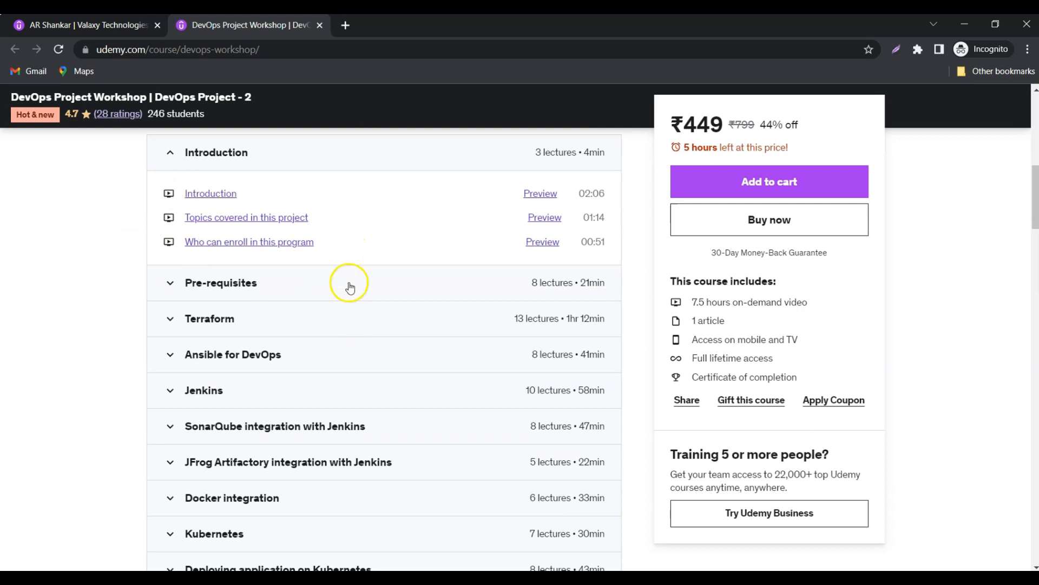
{"action": "mouse_move", "coordinate": [429, 343]}
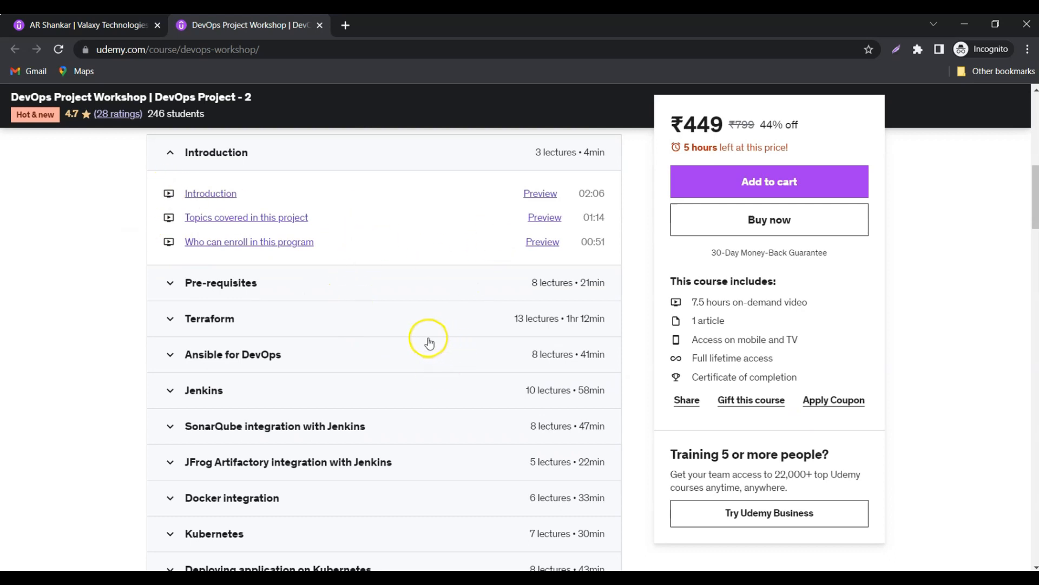